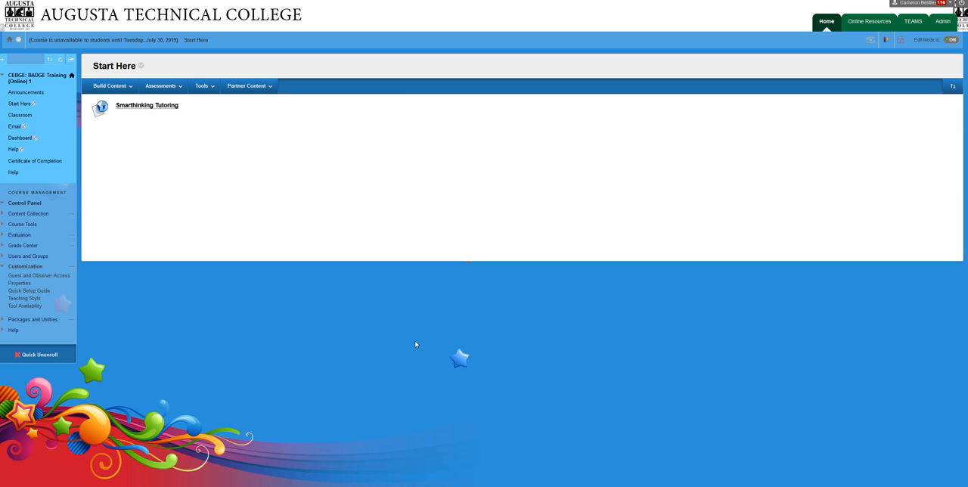
mouse_move(375, 168)
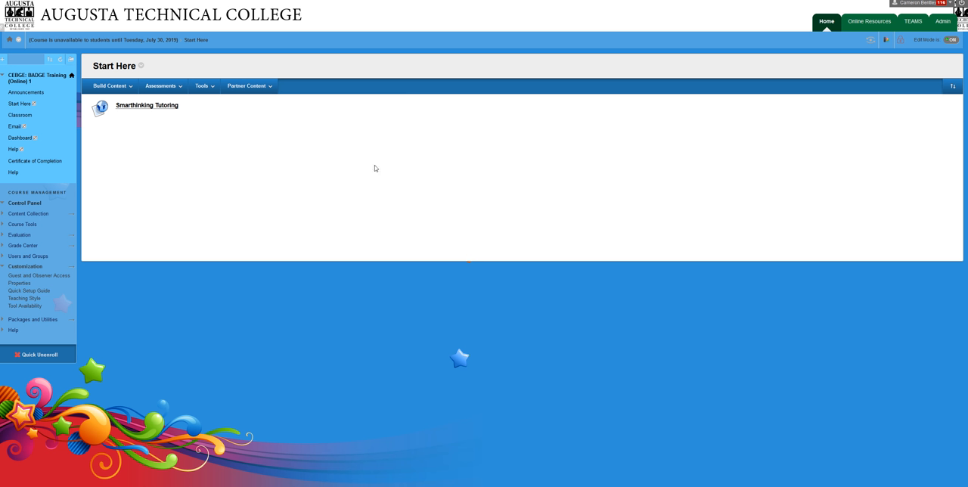
mouse_move(189, 195)
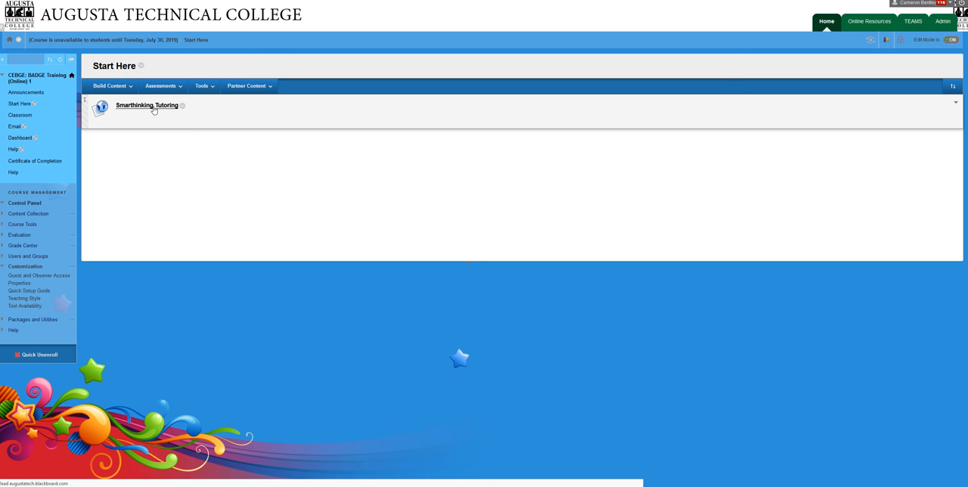
Launch the Smarthinking tutoring site from the Blackboard course link
left_click(147, 106)
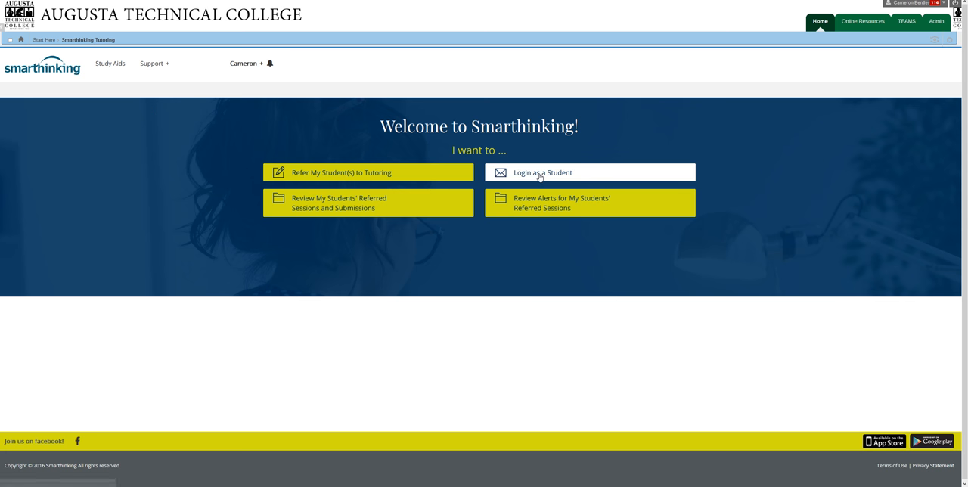
mouse_move(539, 172)
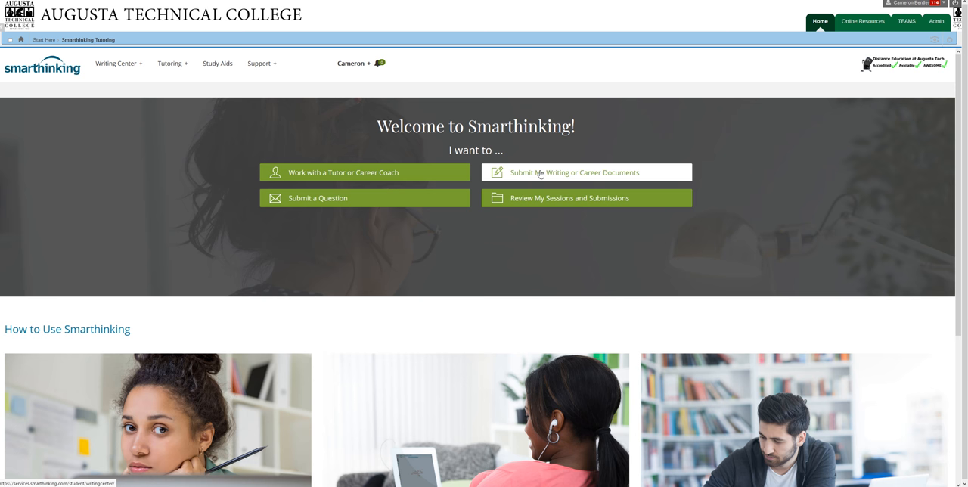
mouse_move(763, 188)
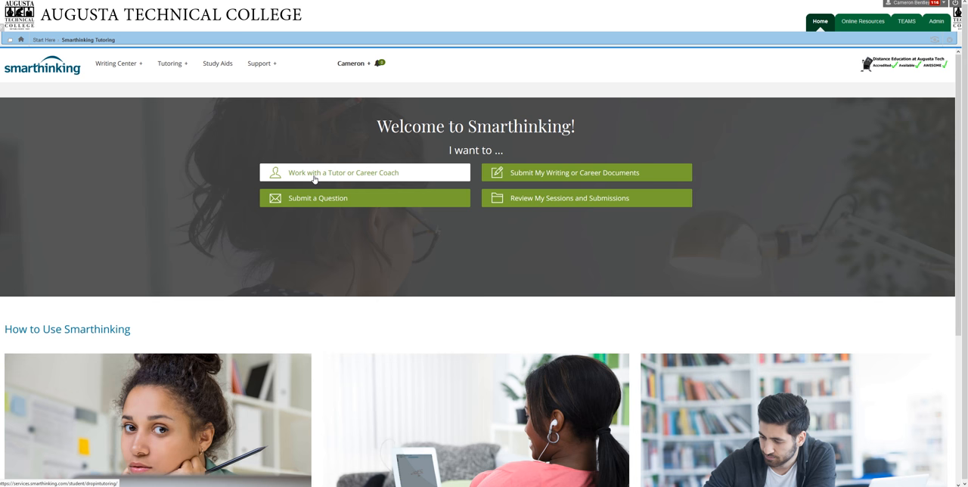
Enter Work with a Tutor or Career Coach and reveal the Writing Center options
left_click(344, 172)
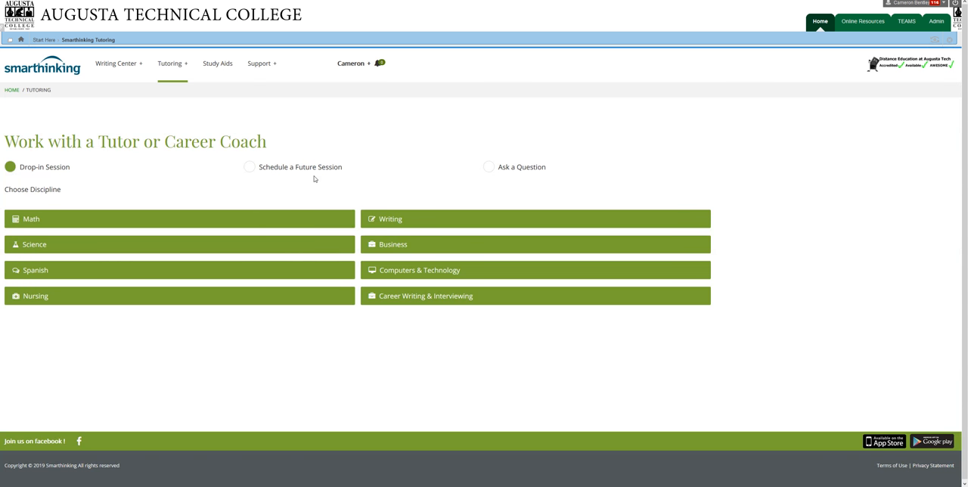
mouse_move(326, 178)
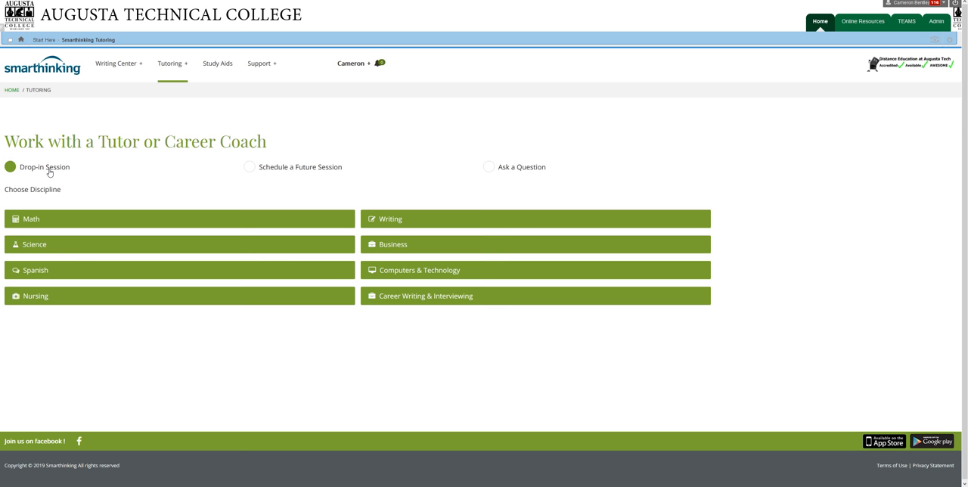
mouse_move(182, 322)
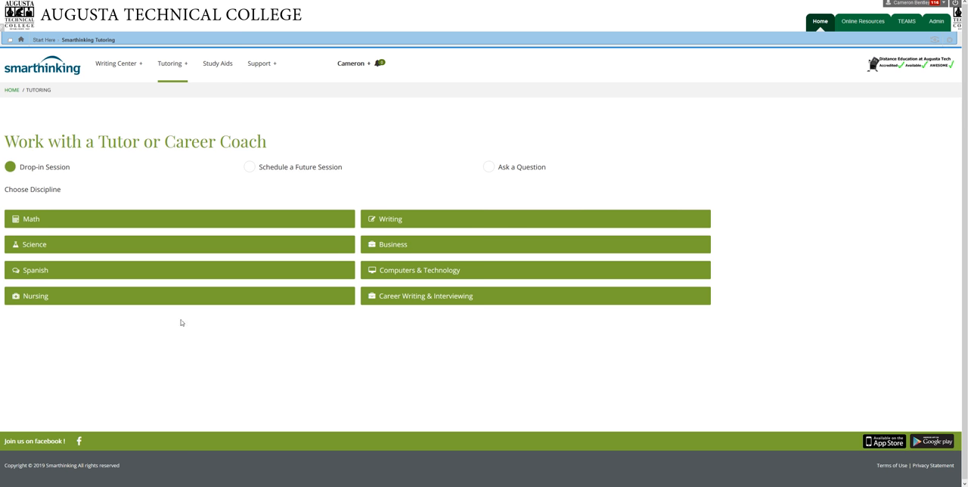
mouse_move(233, 159)
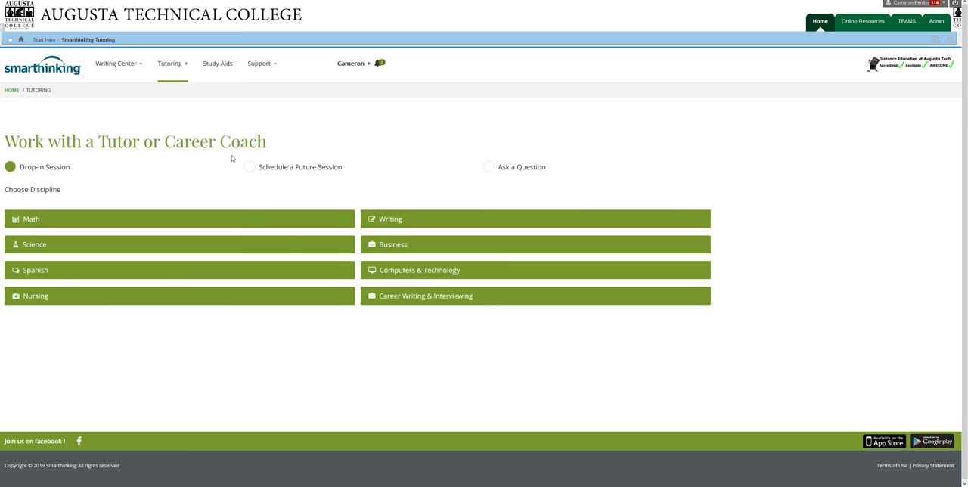
mouse_move(286, 176)
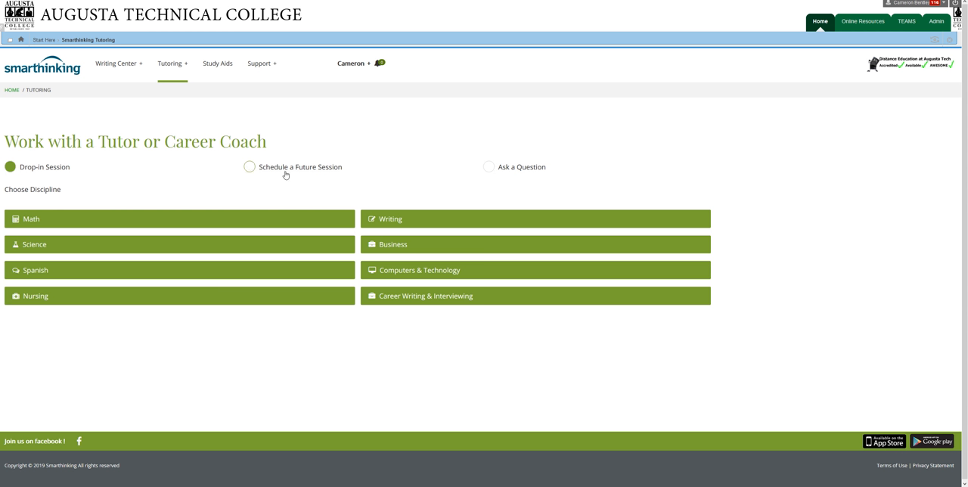
mouse_move(386, 181)
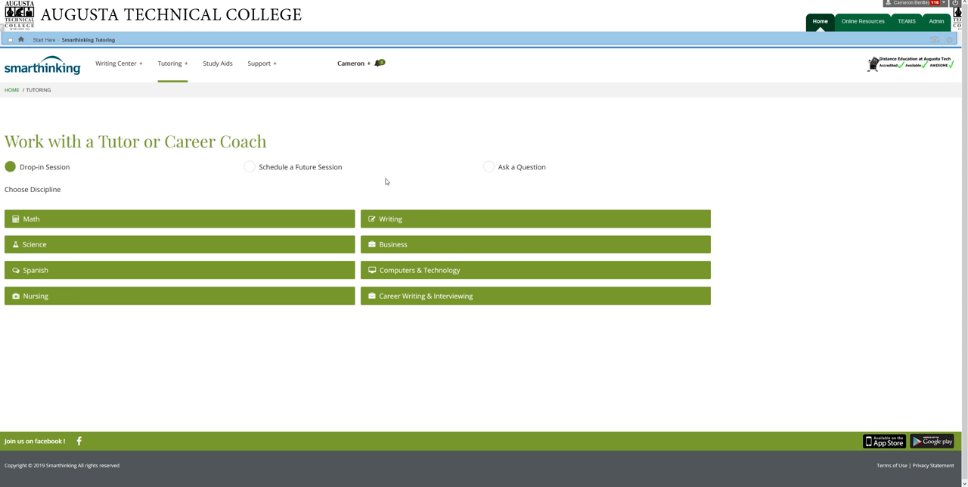
mouse_move(487, 169)
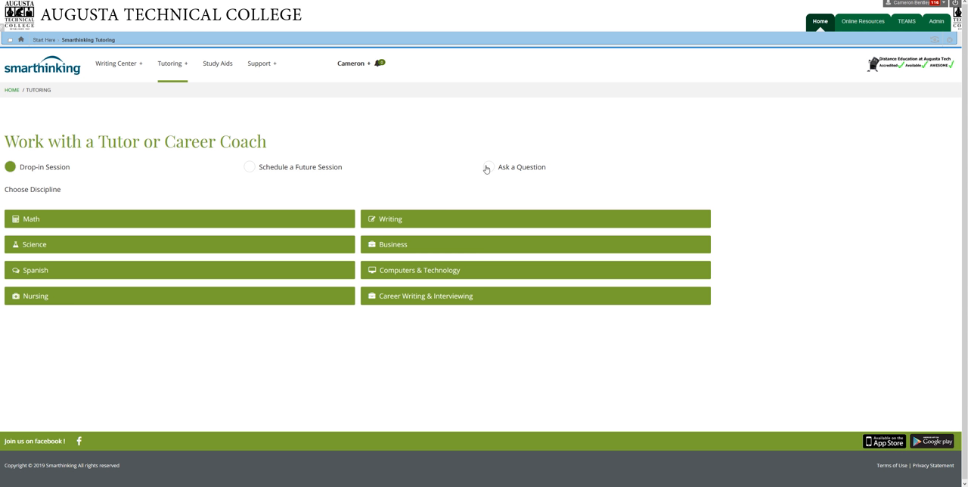
mouse_move(406, 176)
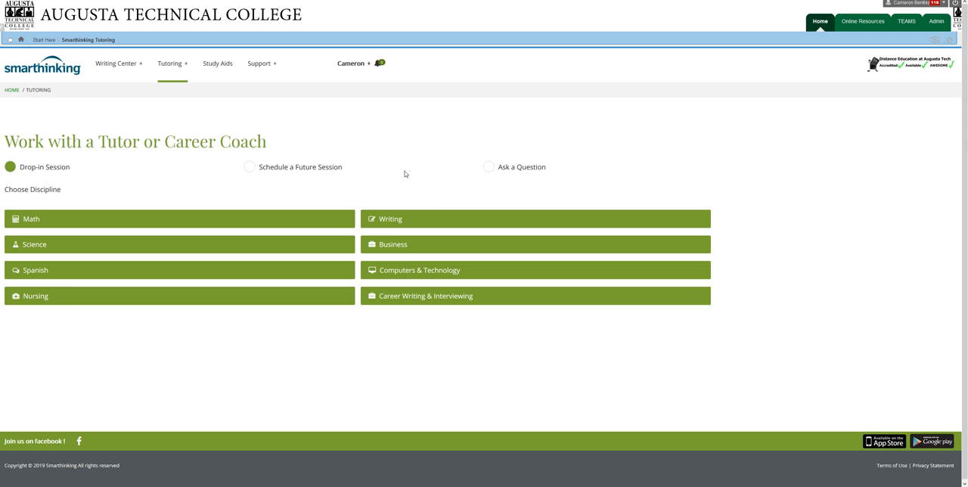
mouse_move(408, 153)
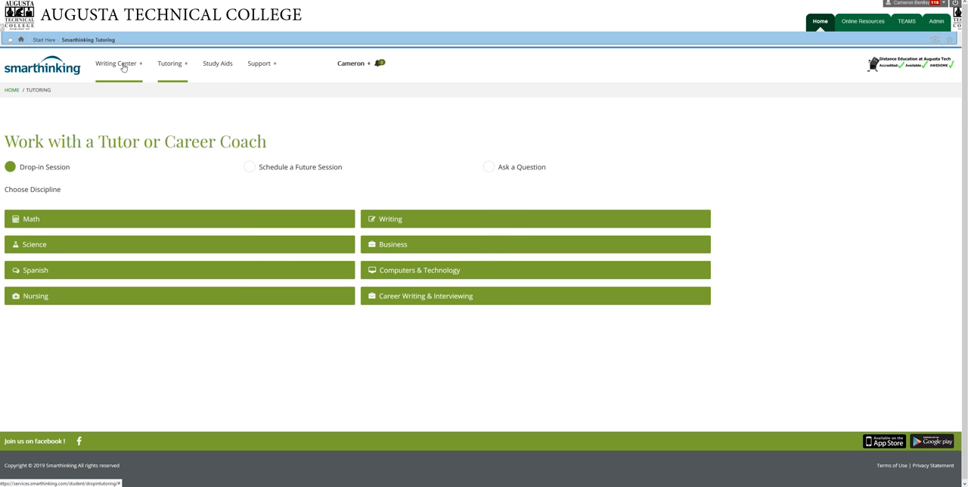
left_click(115, 63)
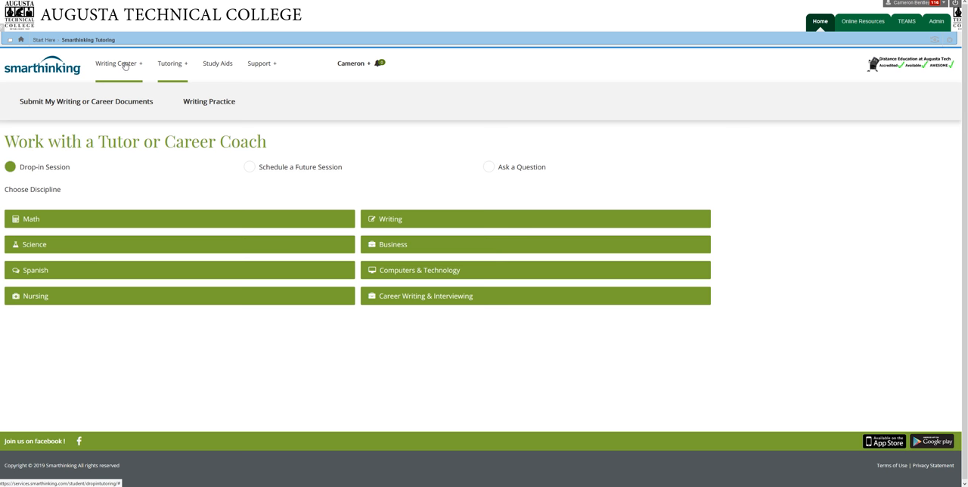
Go to Submit My Writing or Career Documents and choose Essay Center as the subject
left_click(172, 63)
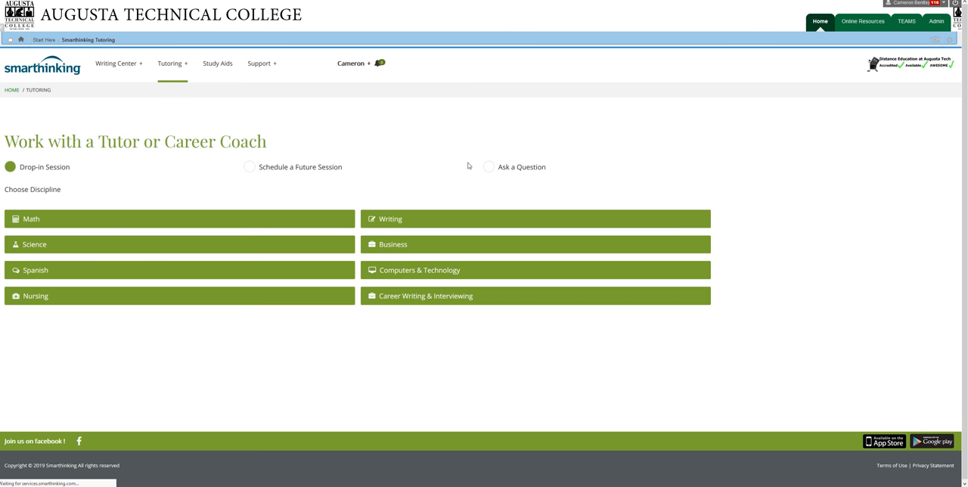
left_click(115, 63)
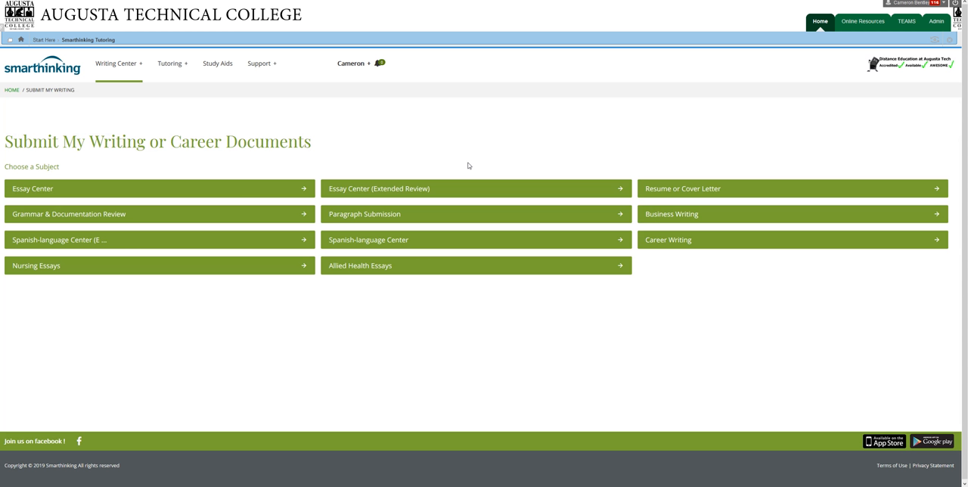
mouse_move(167, 106)
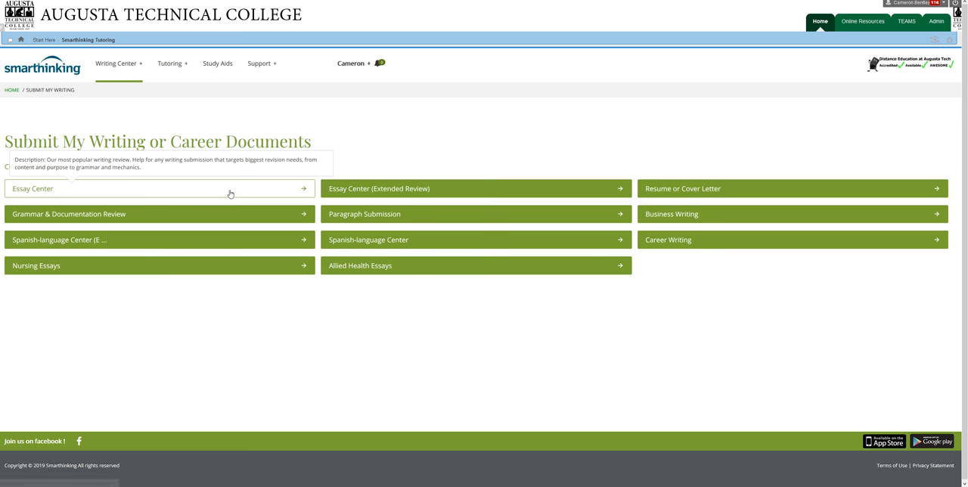
mouse_move(180, 192)
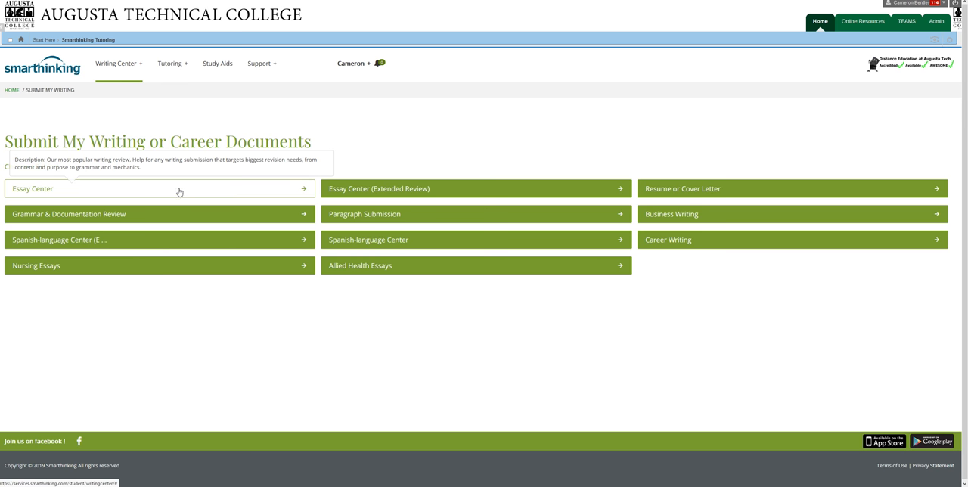
mouse_move(417, 163)
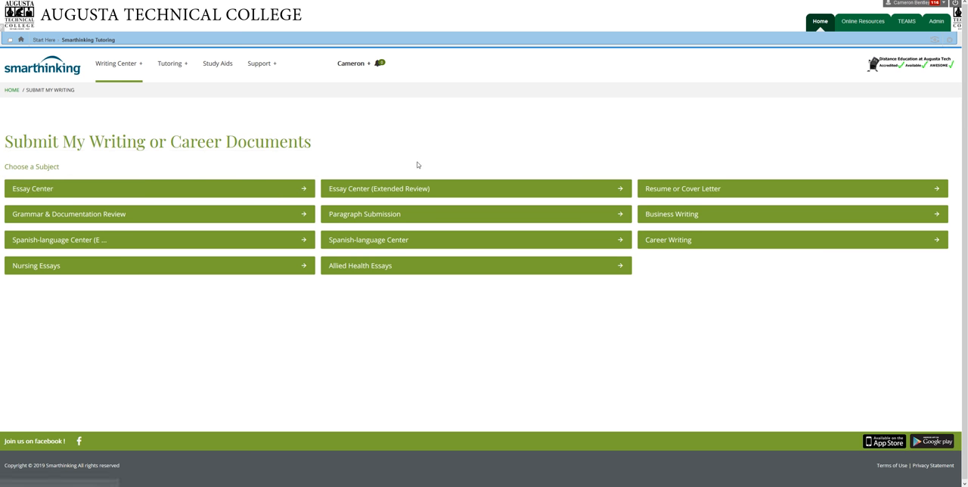
mouse_move(475, 187)
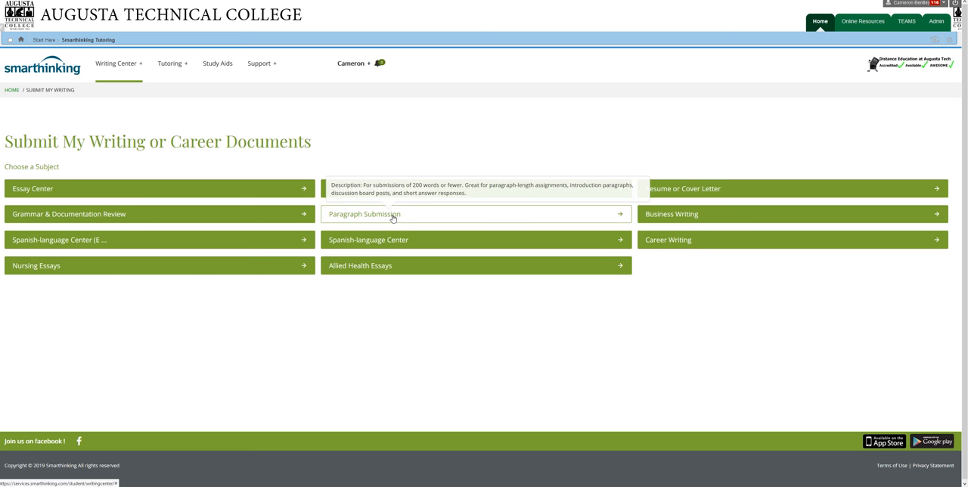
mouse_move(393, 218)
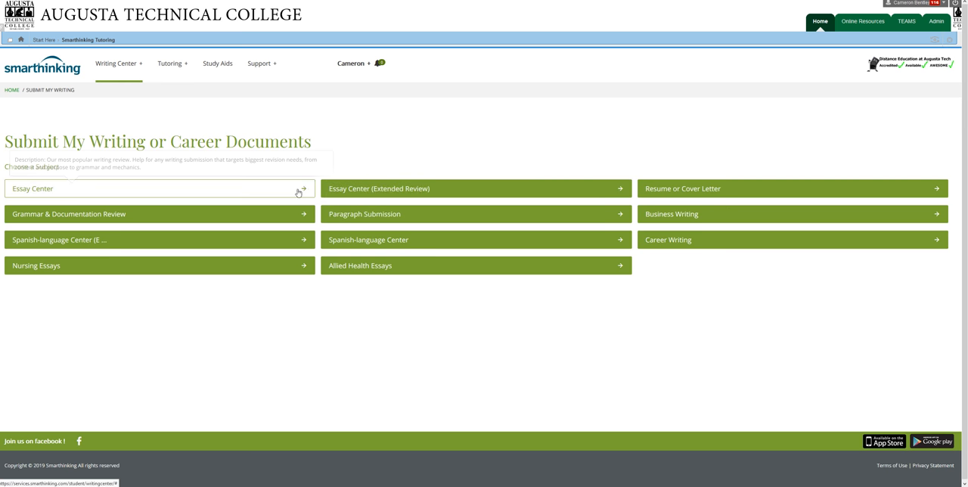
mouse_move(472, 136)
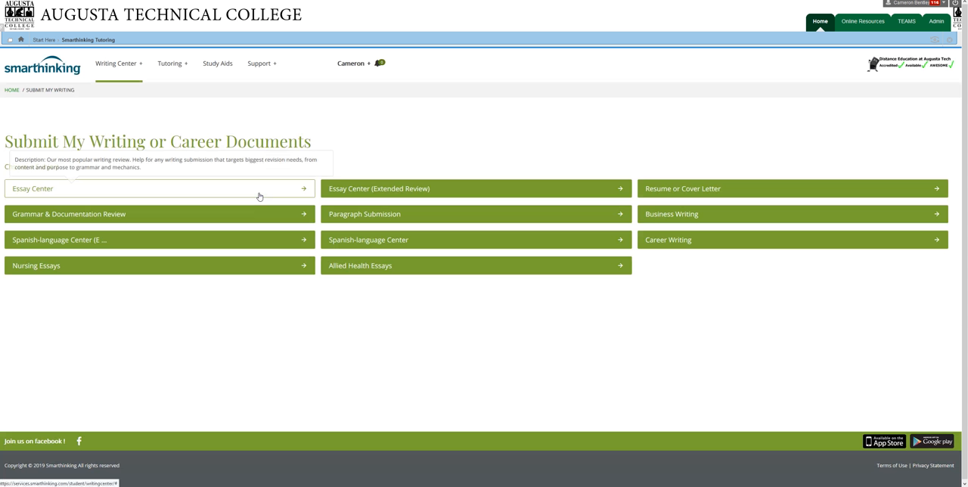
left_click(159, 187)
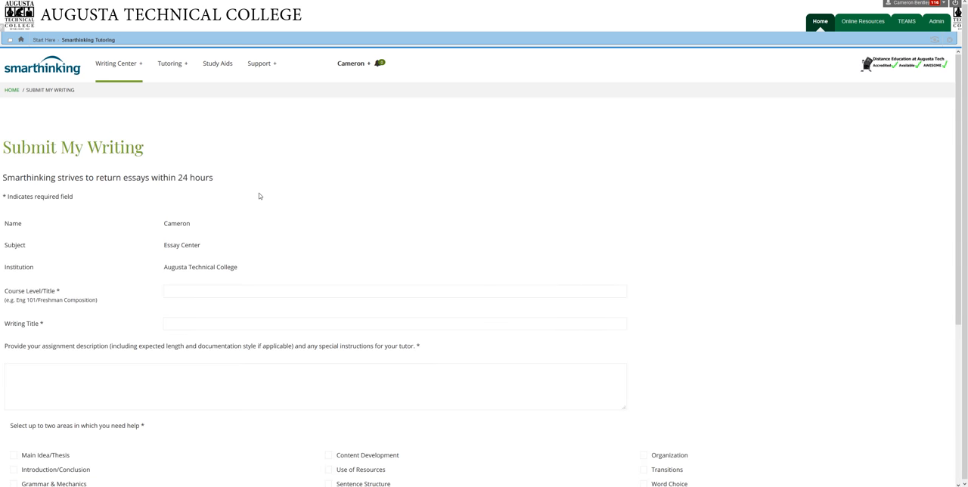
mouse_move(289, 173)
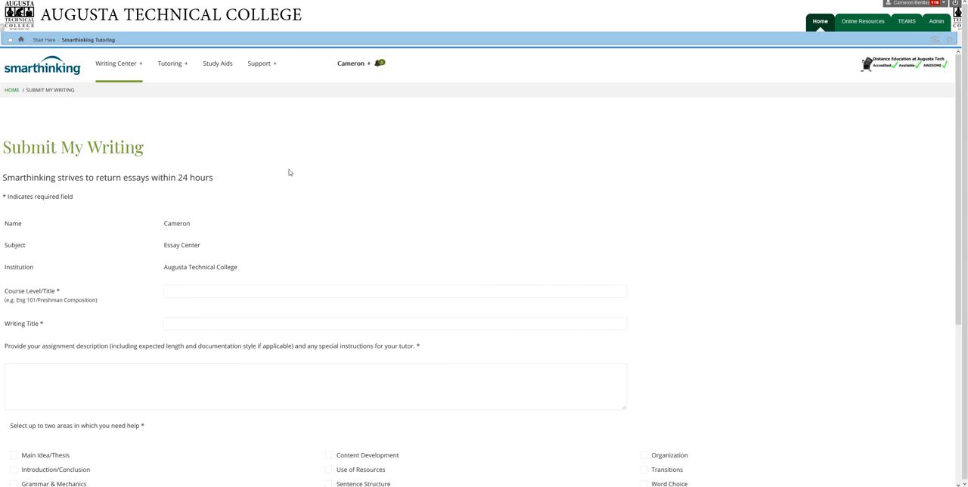
mouse_move(496, 197)
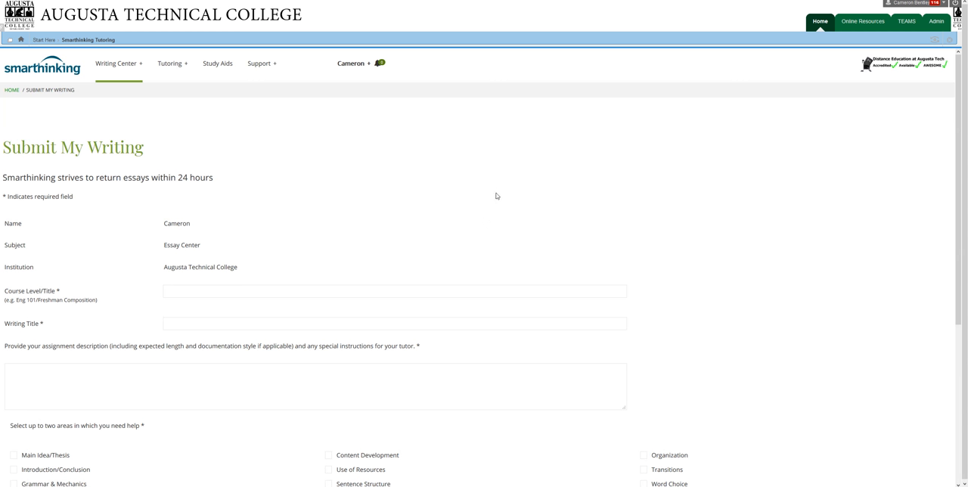
mouse_move(509, 206)
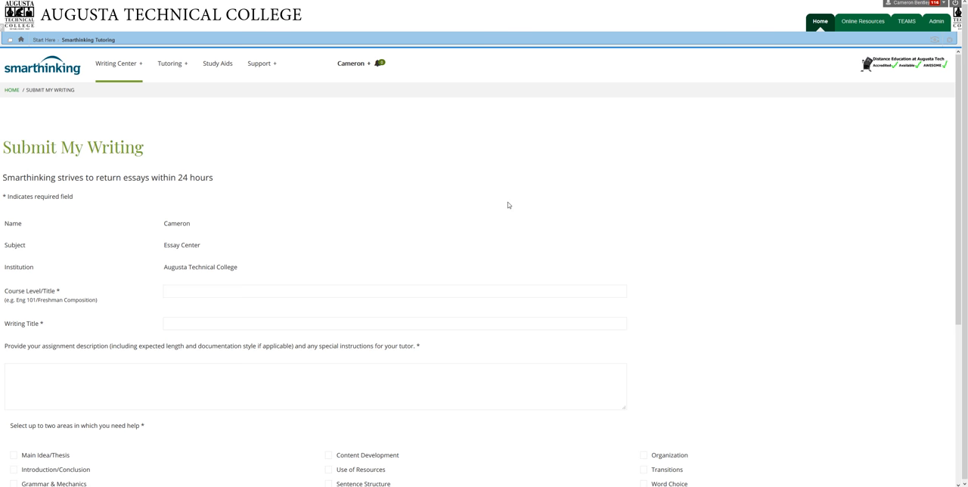
Scroll the submission form to see help areas, tutor type, file upload and submit options
scroll("down", 3)
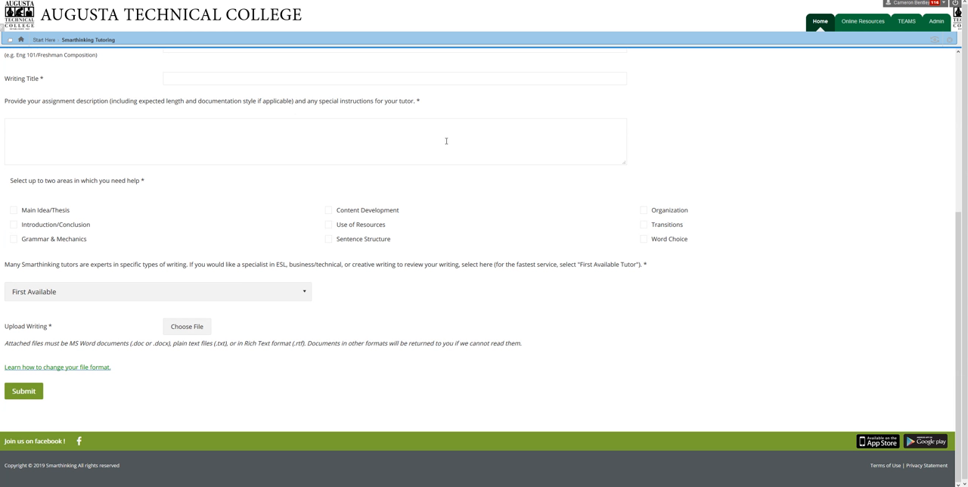
mouse_move(330, 212)
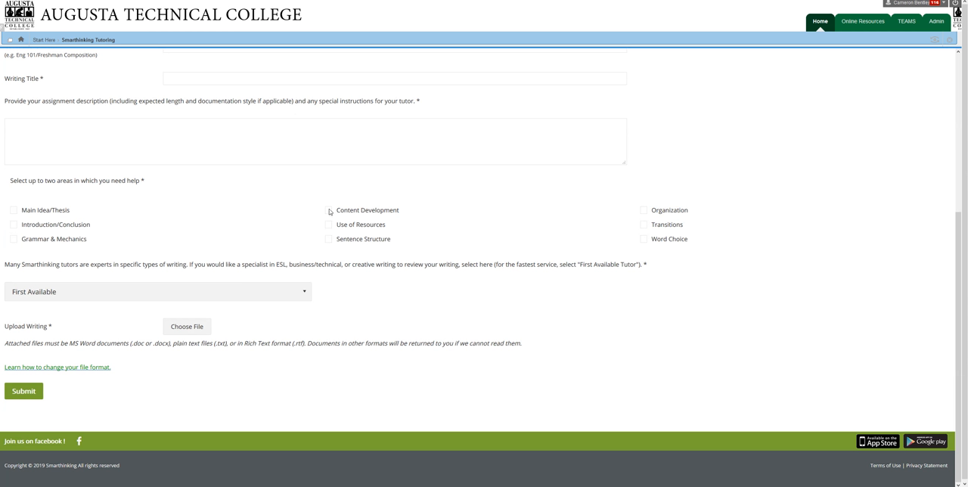
mouse_move(733, 251)
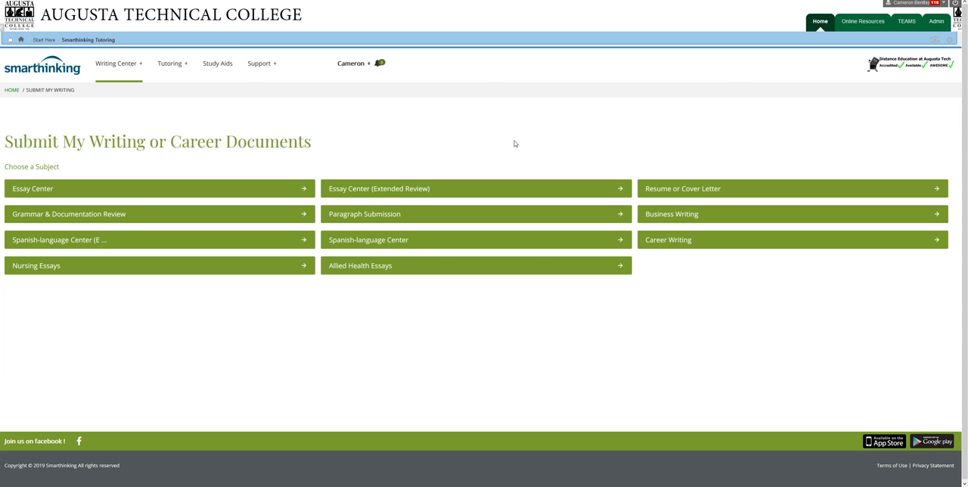
mouse_move(527, 139)
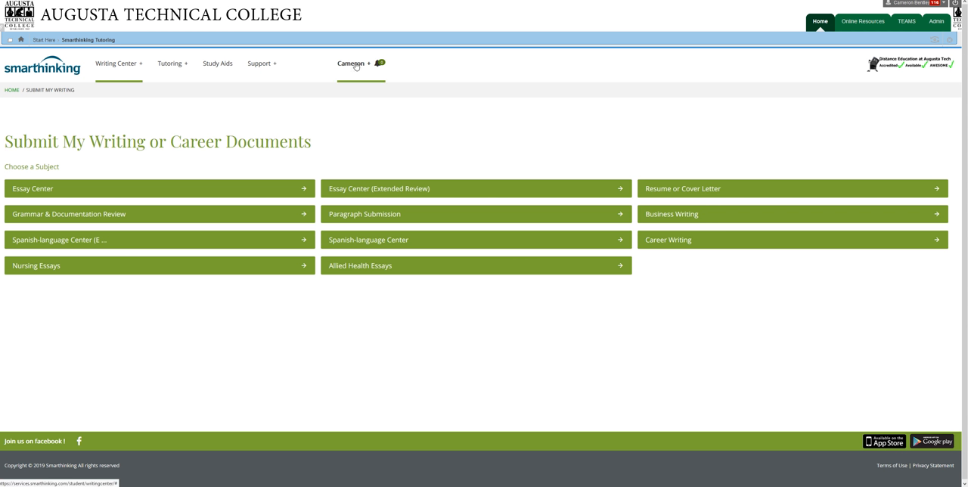
mouse_move(387, 126)
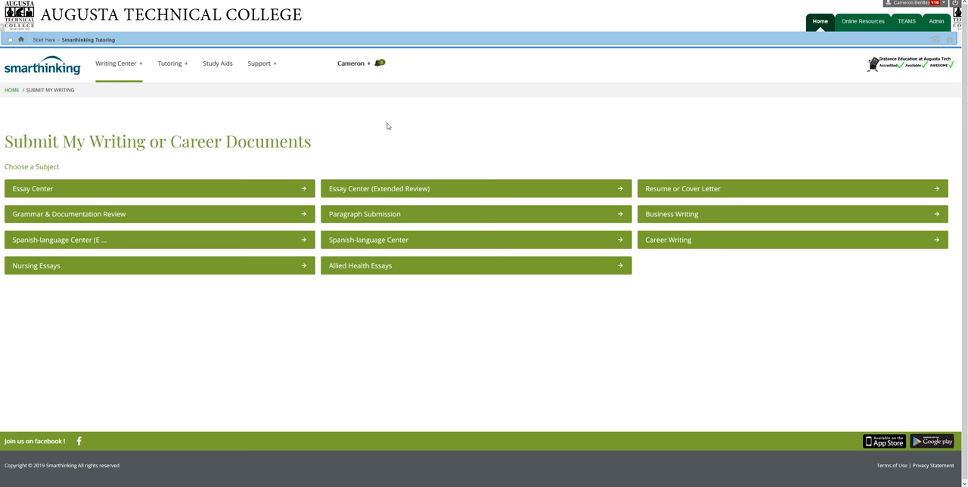
mouse_move(360, 265)
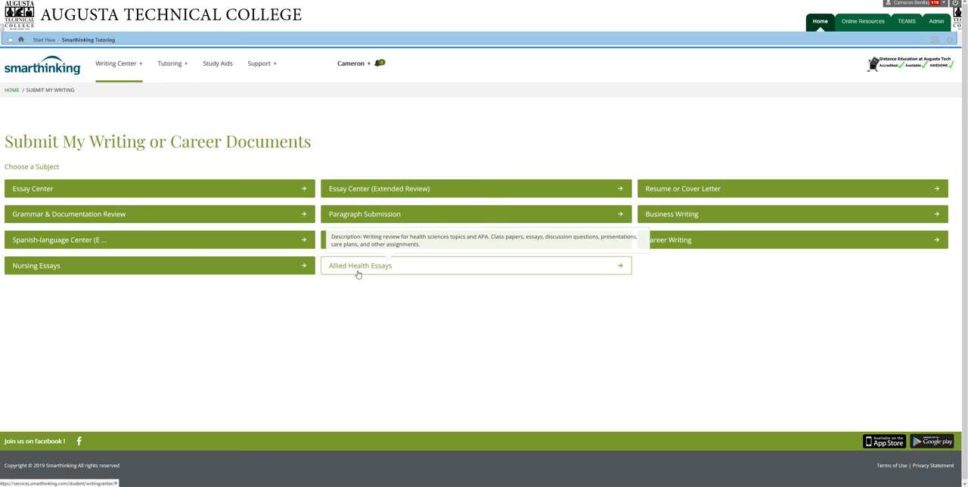
mouse_move(457, 319)
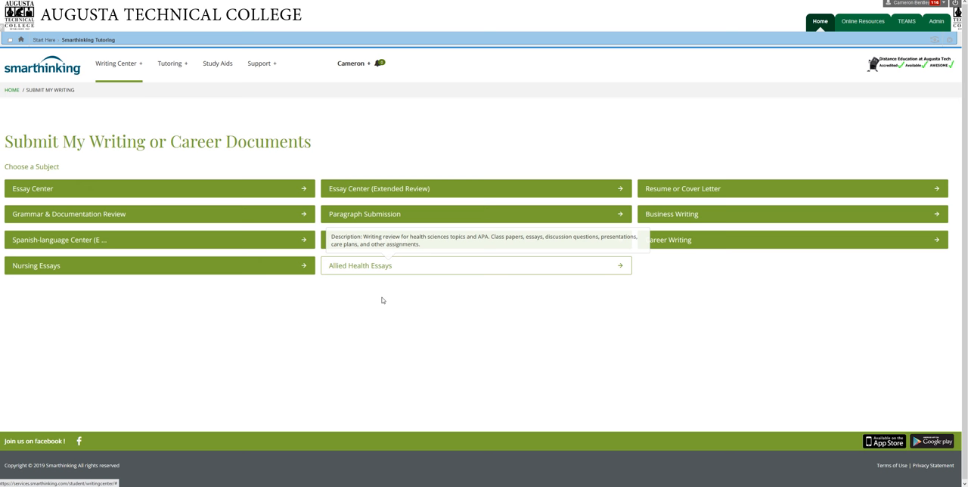
mouse_move(592, 360)
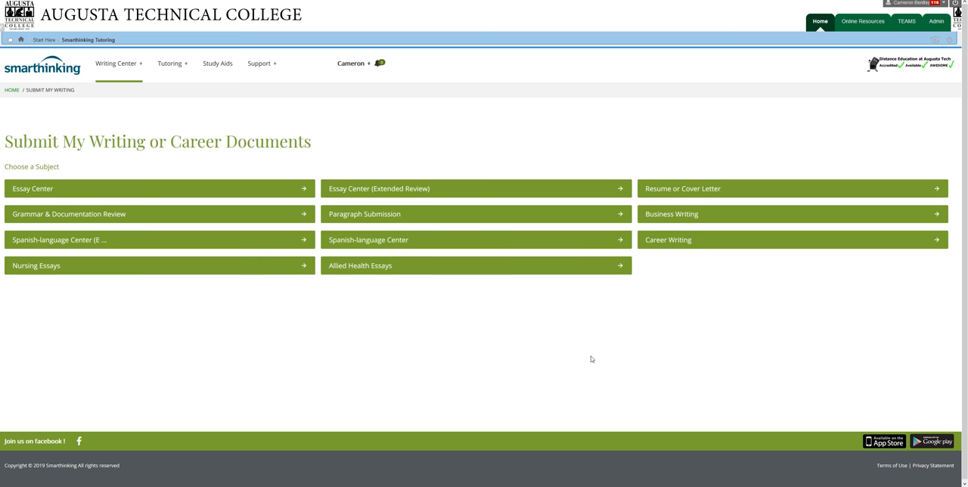
mouse_move(412, 307)
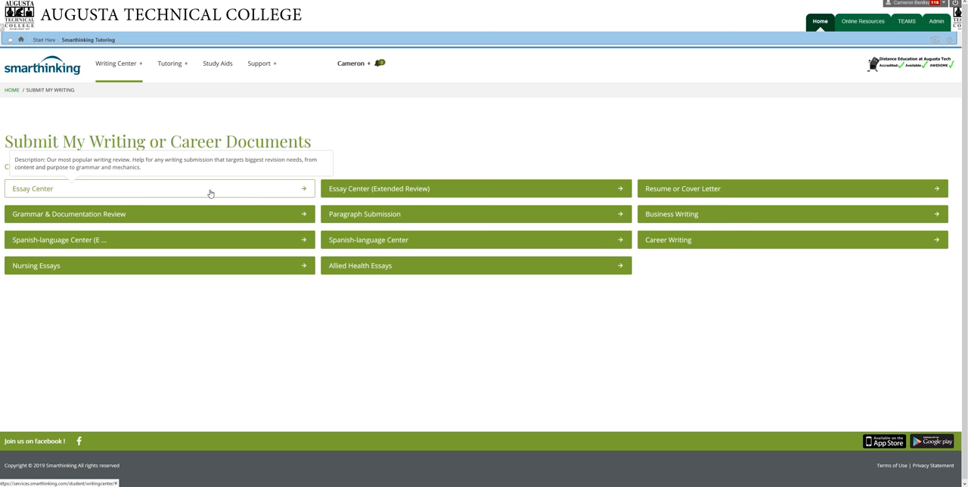
mouse_move(585, 163)
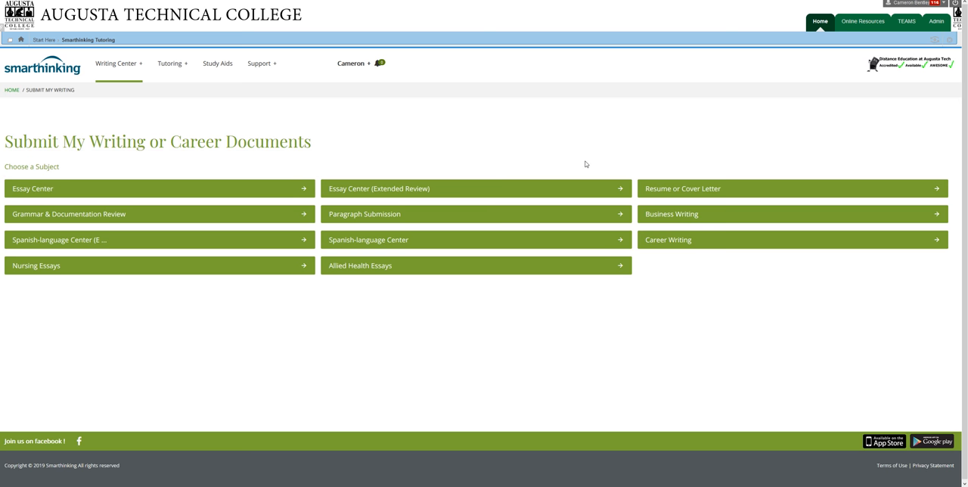
mouse_move(735, 139)
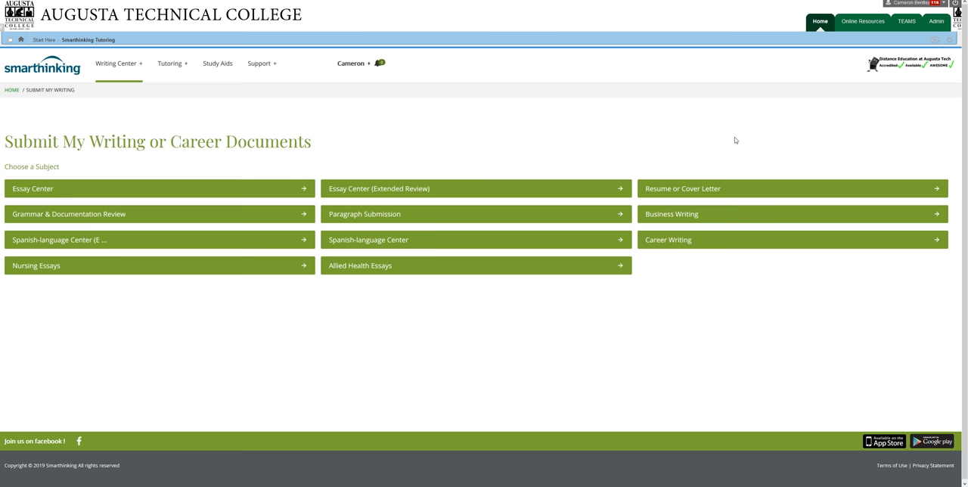
mouse_move(688, 188)
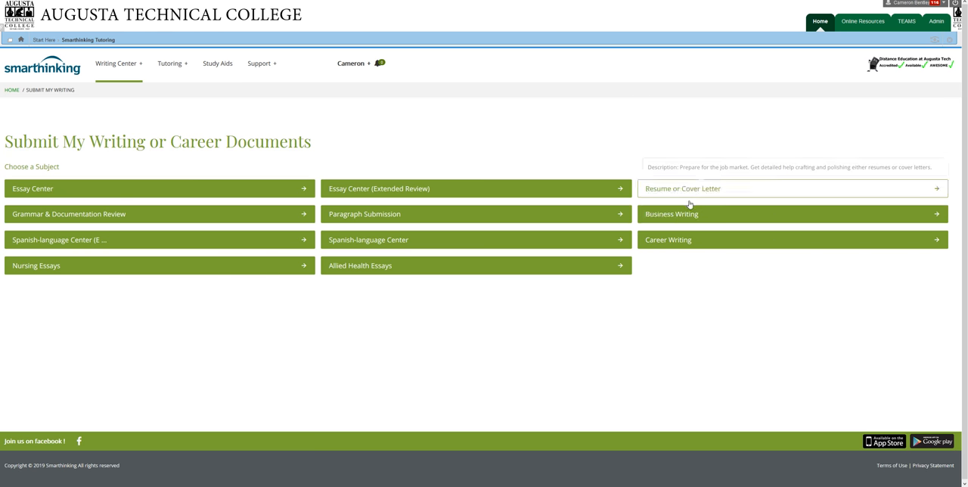
mouse_move(711, 119)
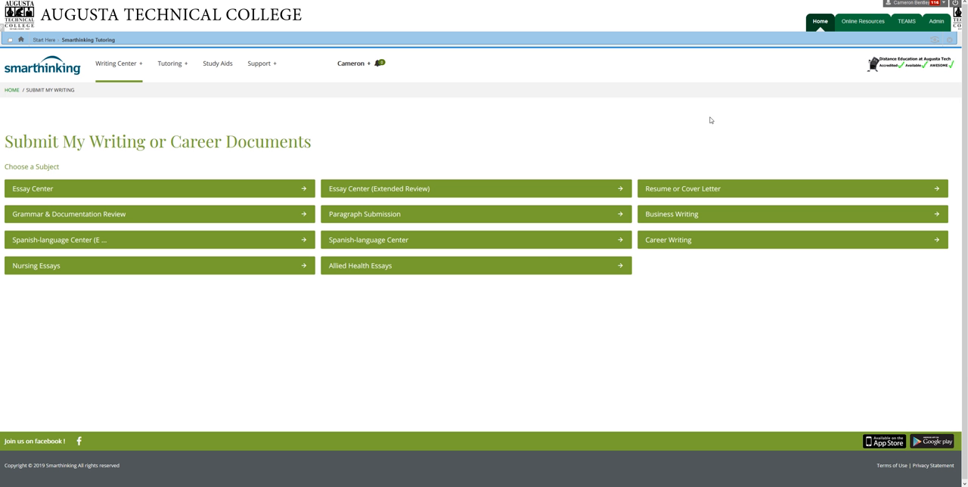
mouse_move(728, 128)
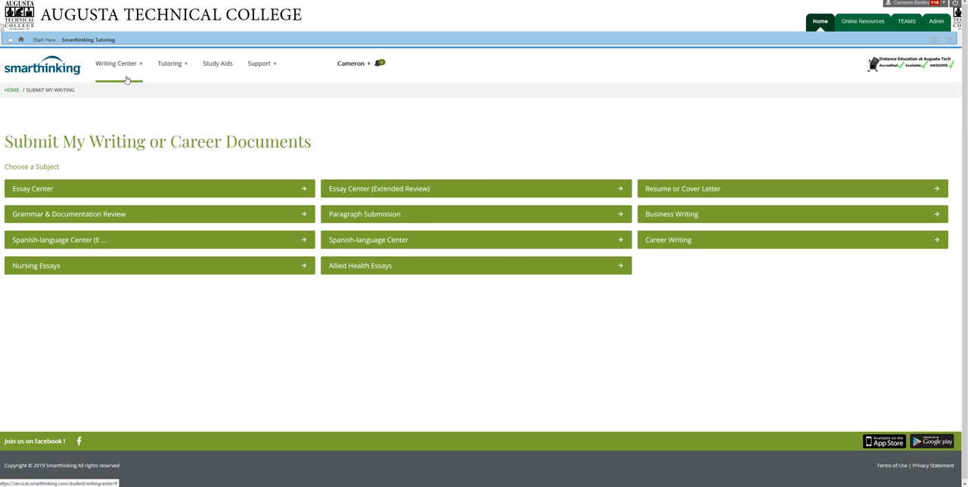
left_click(115, 63)
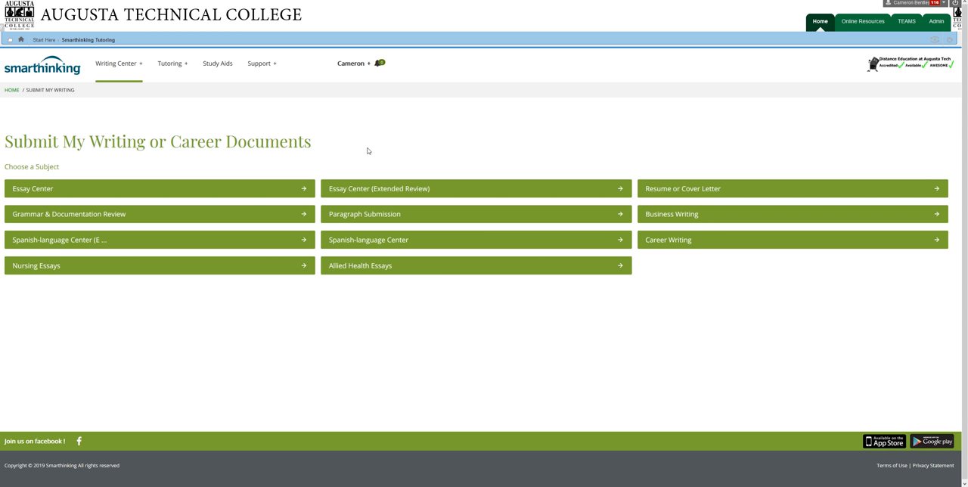
mouse_move(281, 73)
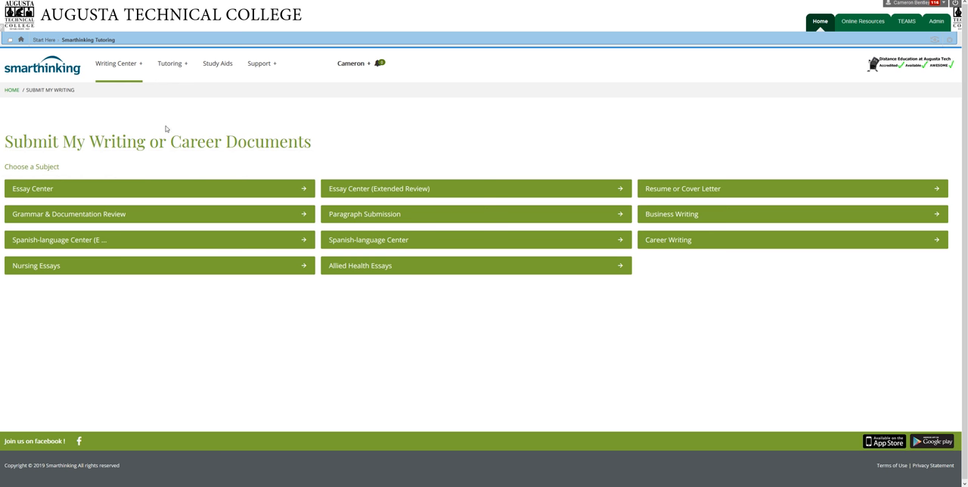
mouse_move(118, 73)
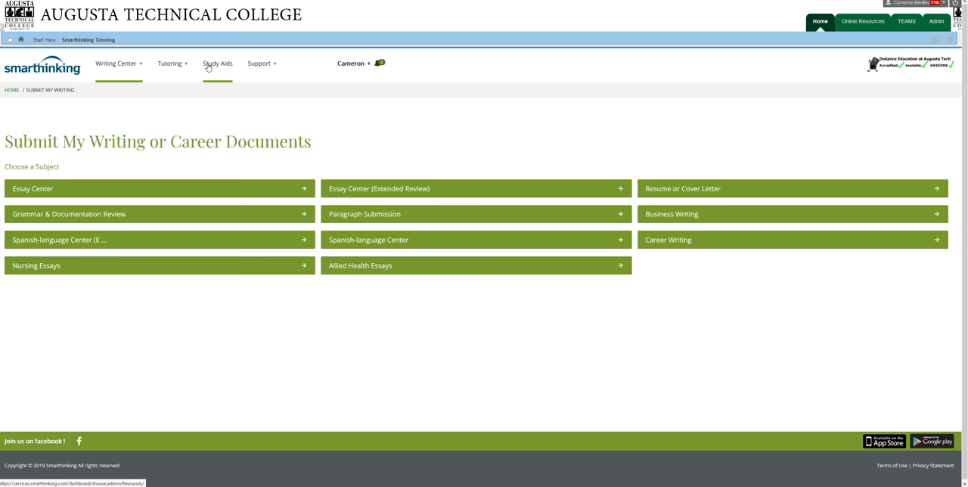
Go to the Study Aids page listing video lessons, resources and digital content by subject
left_click(218, 64)
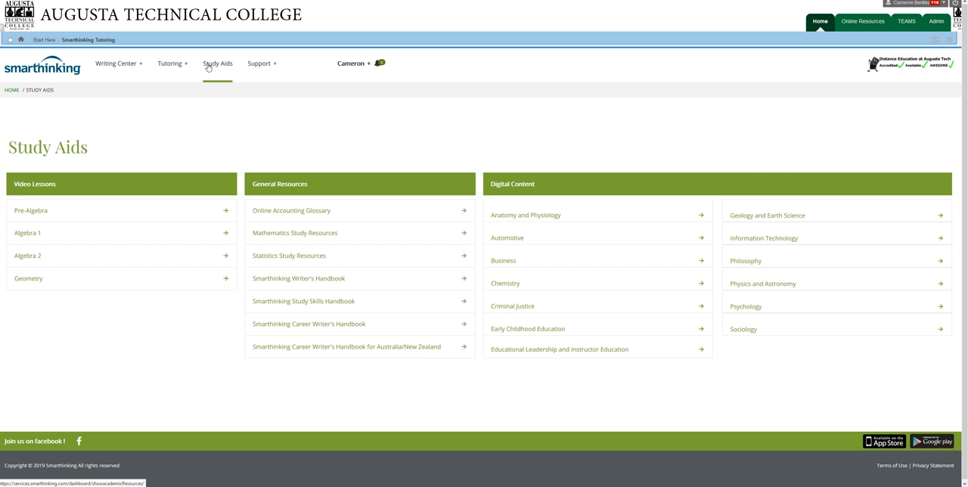
mouse_move(395, 149)
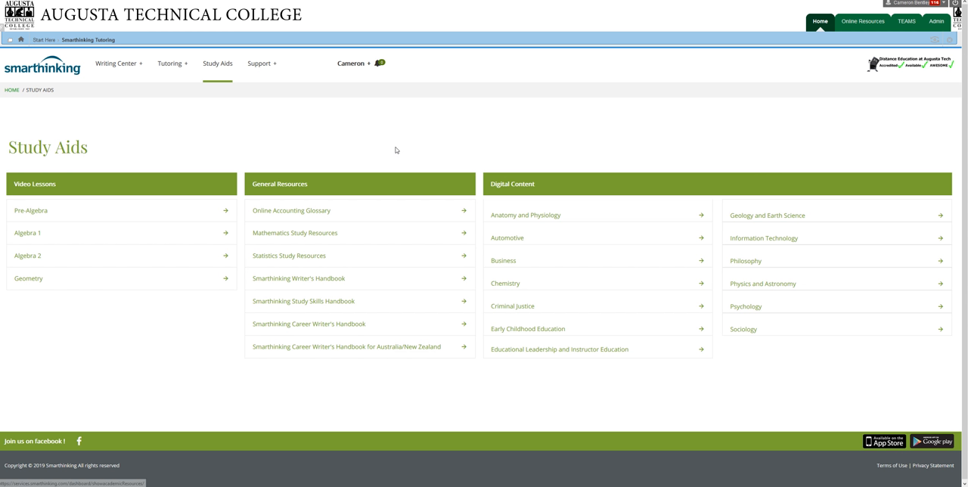
mouse_move(655, 180)
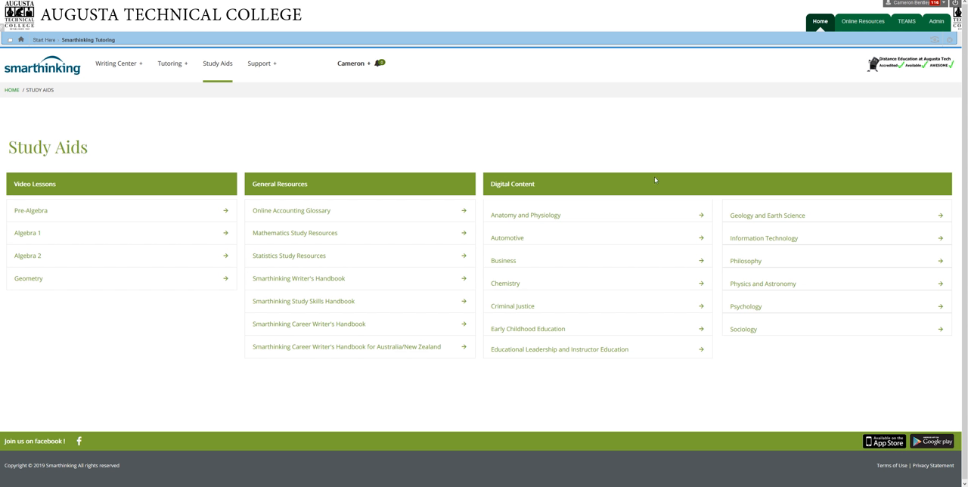
mouse_move(745, 148)
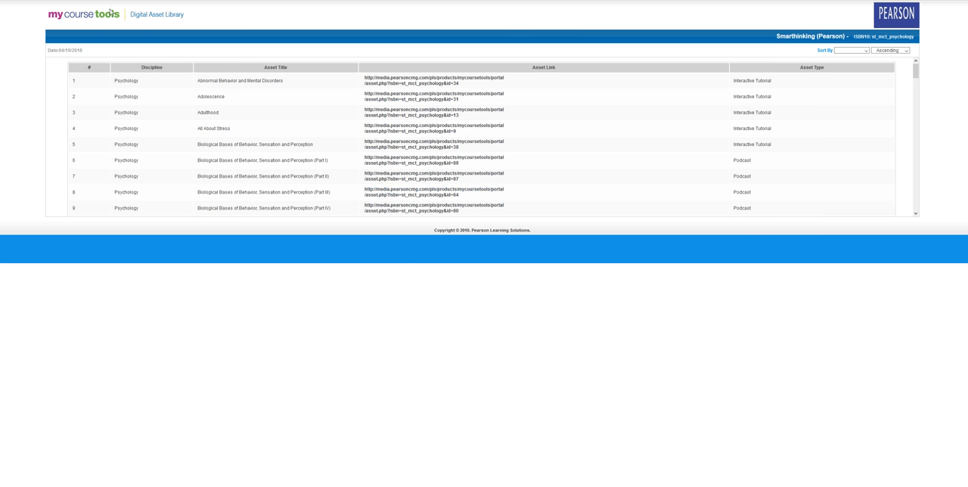
View the Anatomy and Physiology asset list in Pearson, then return to Study Aids
left_click(748, 307)
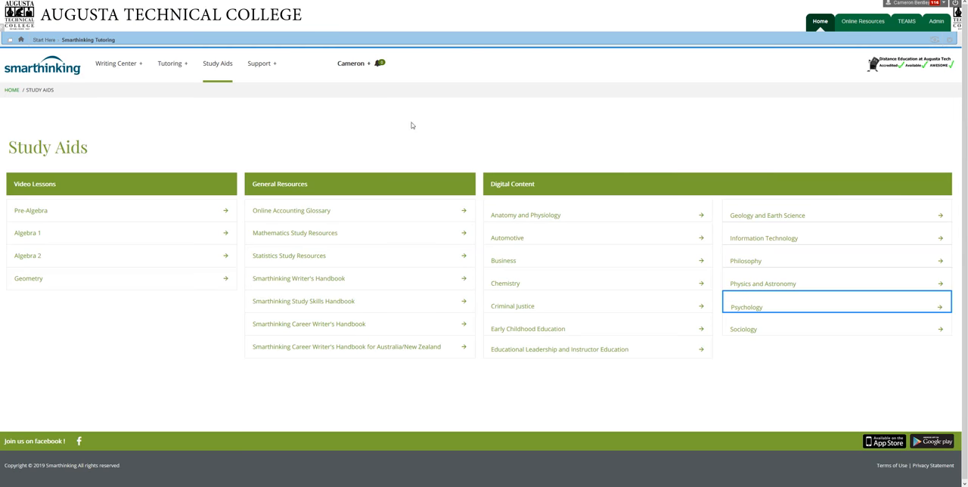
mouse_move(532, 248)
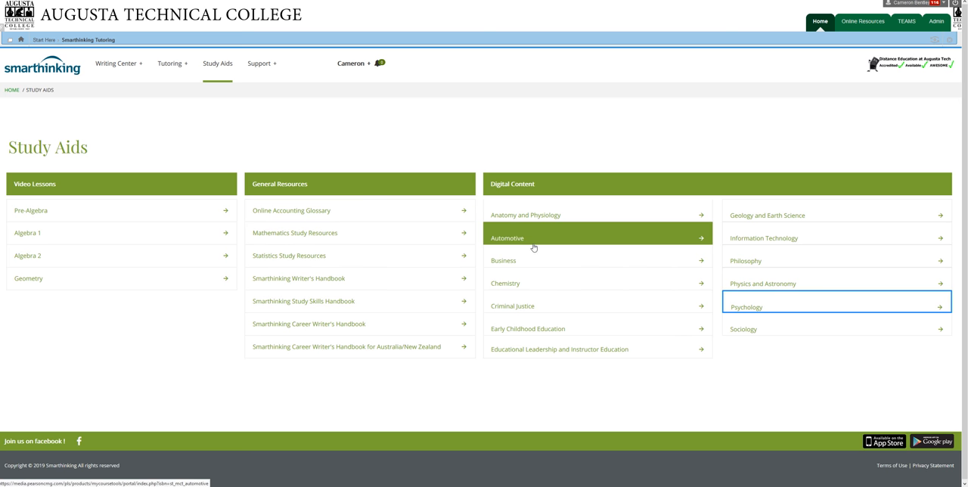
mouse_move(684, 214)
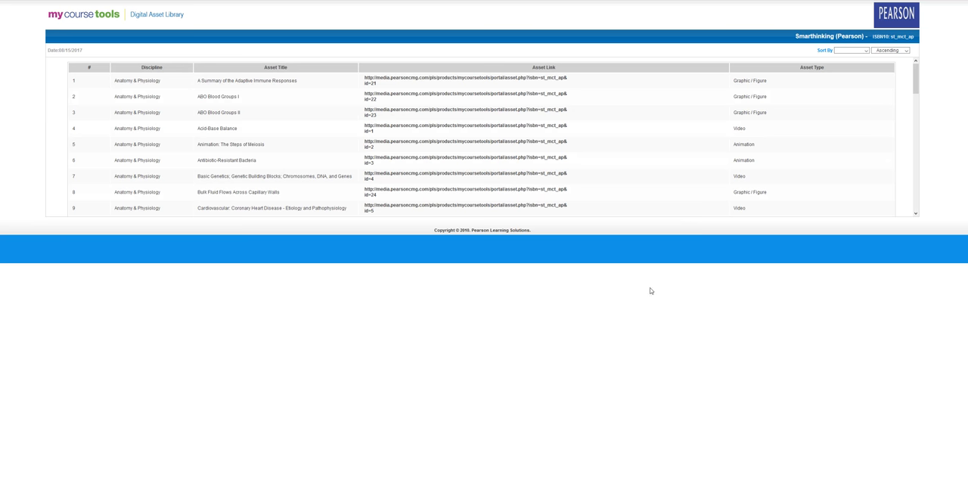
mouse_move(573, 133)
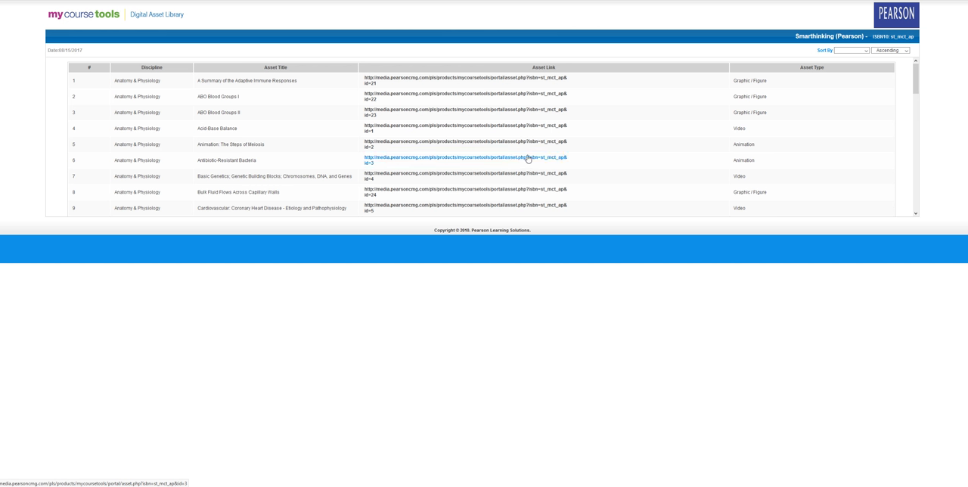
left_click(466, 157)
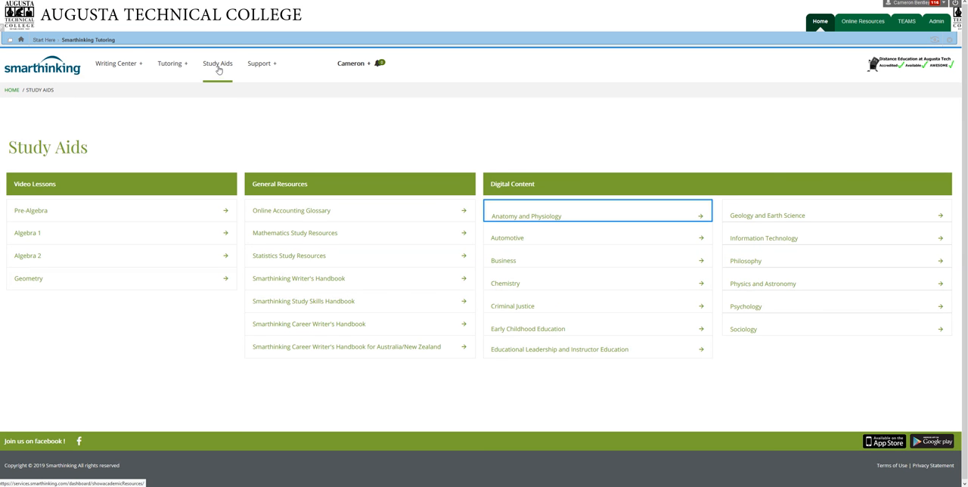
mouse_move(436, 115)
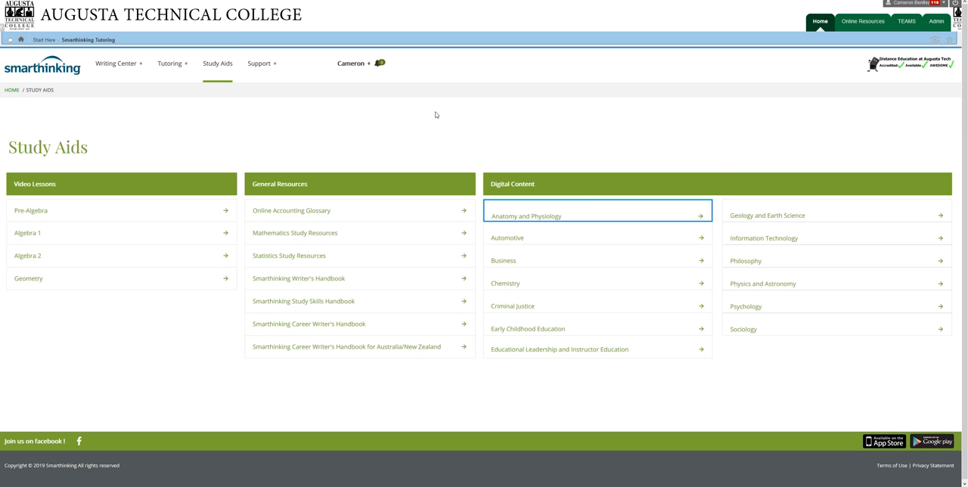
mouse_move(454, 133)
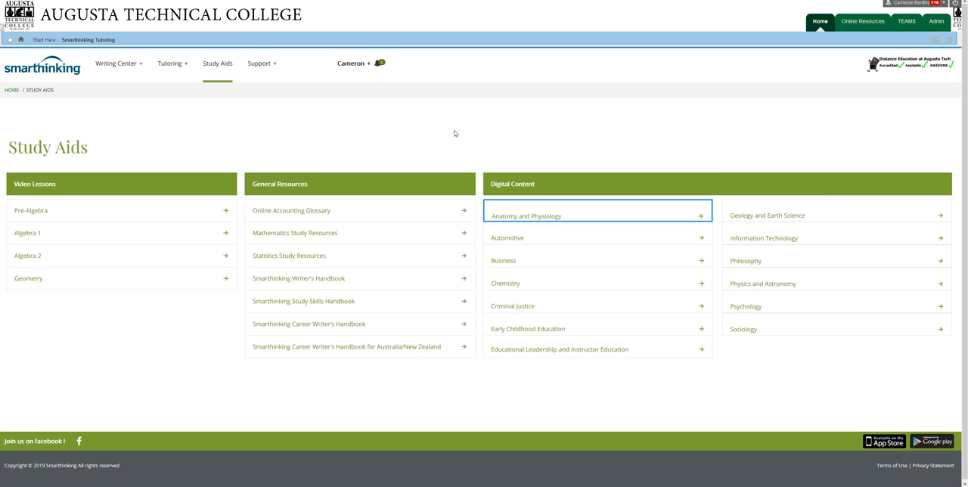
mouse_move(223, 430)
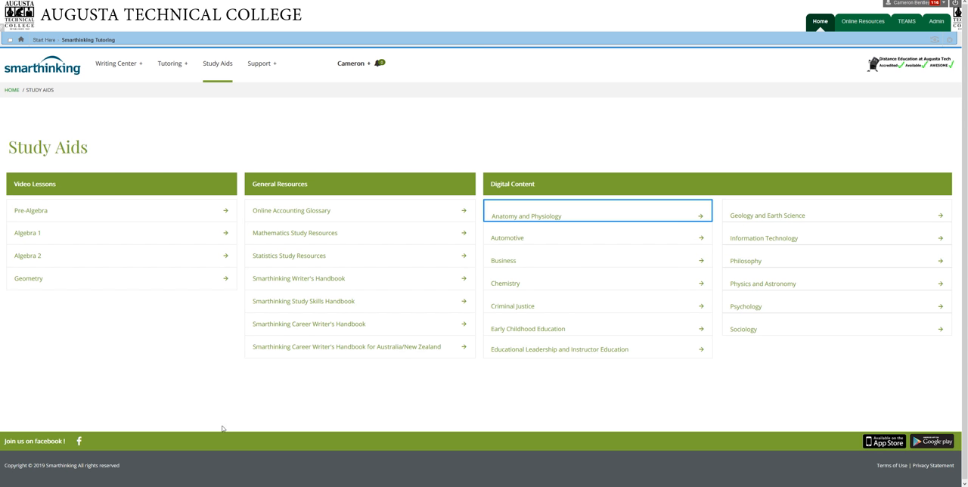